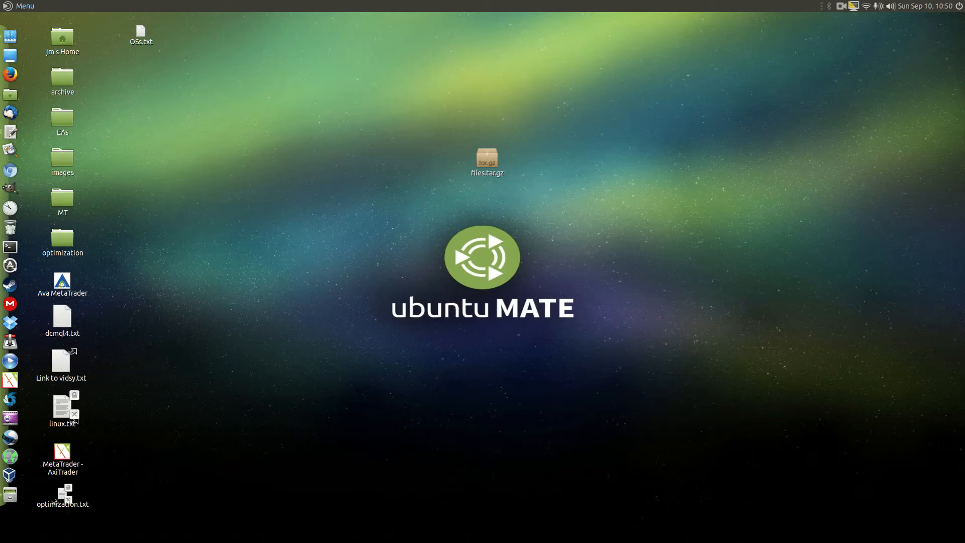
Step: Launch MATE Terminal from the panel and change into ~/Desktop to list its contents
left_click(487, 159)
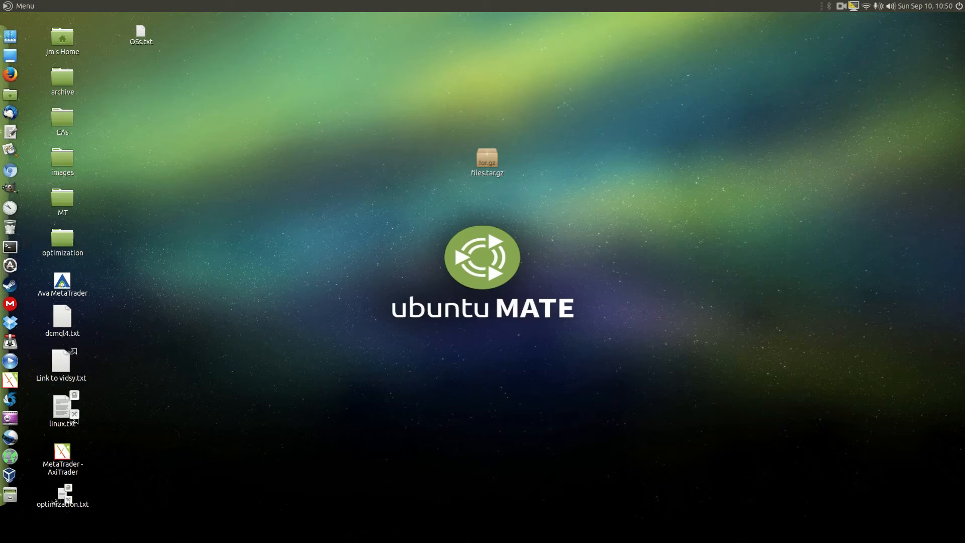
left_click(10, 248)
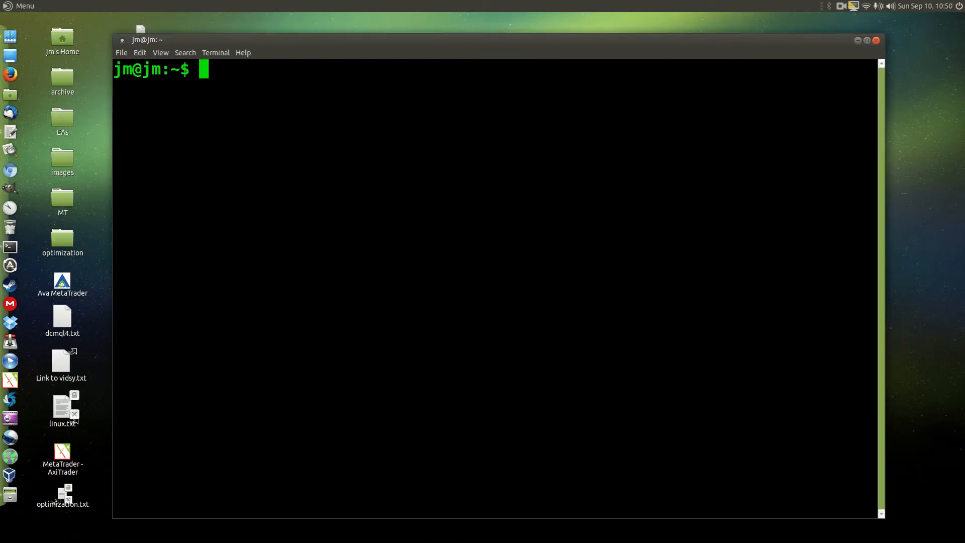
type("cd ~")
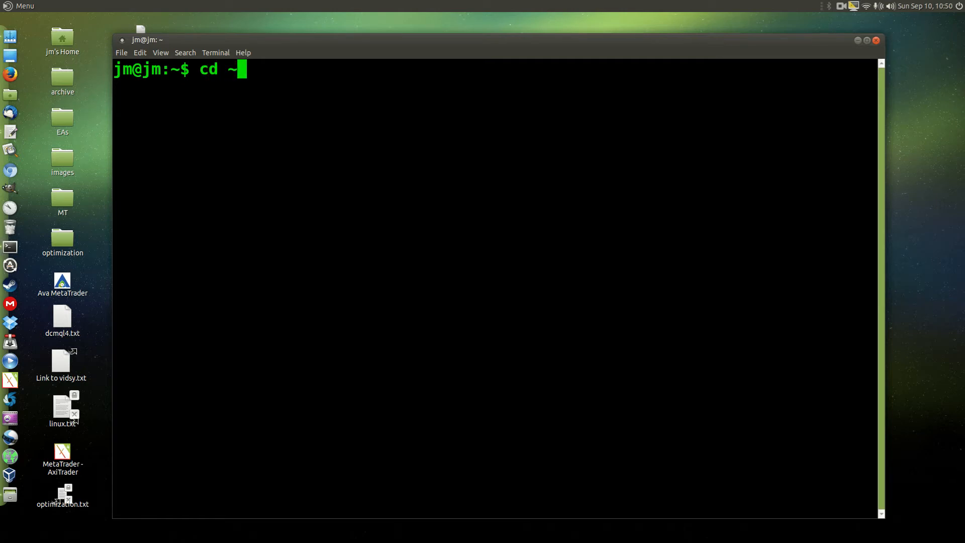
key("Return")
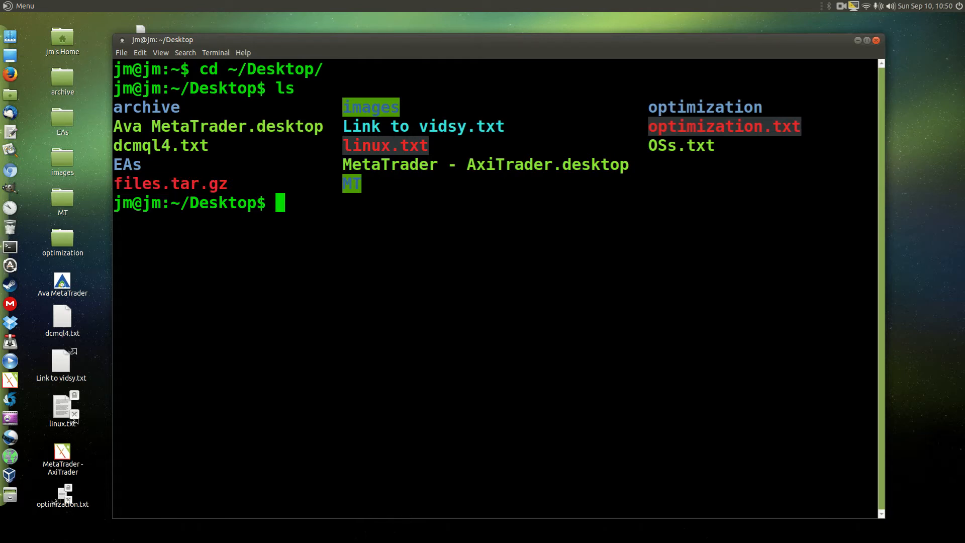
Step: Write tar -zxvf files.tar.gz at the Desktop prompt without running it
type("tar")
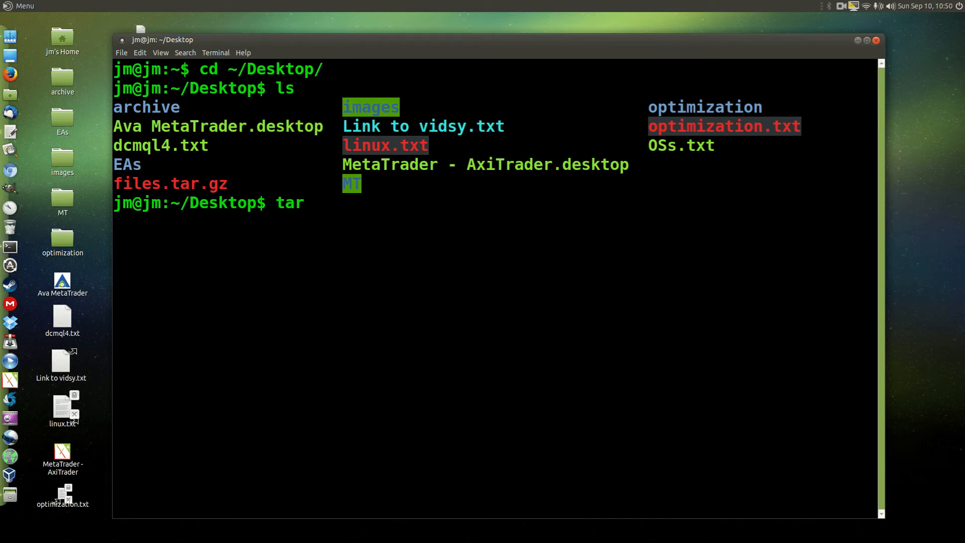
type("-z")
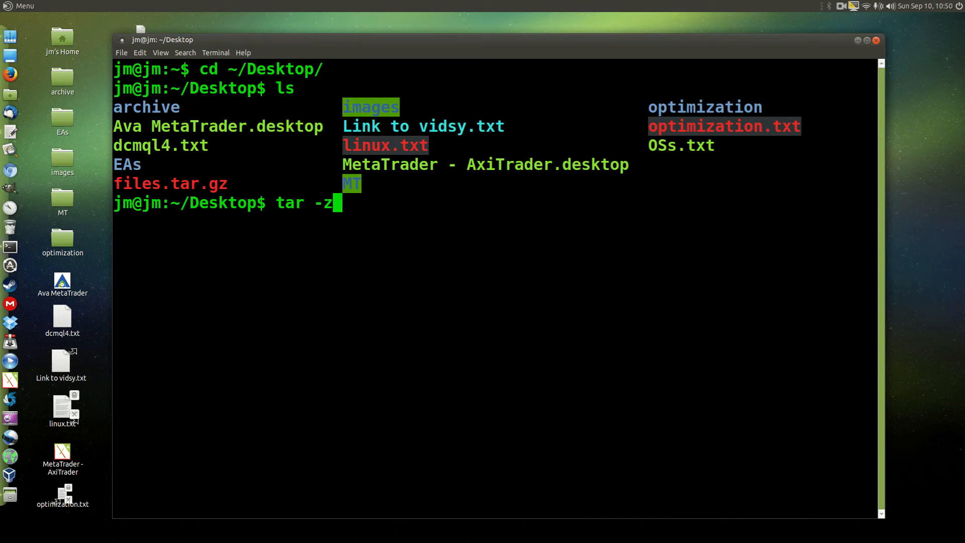
type("xv")
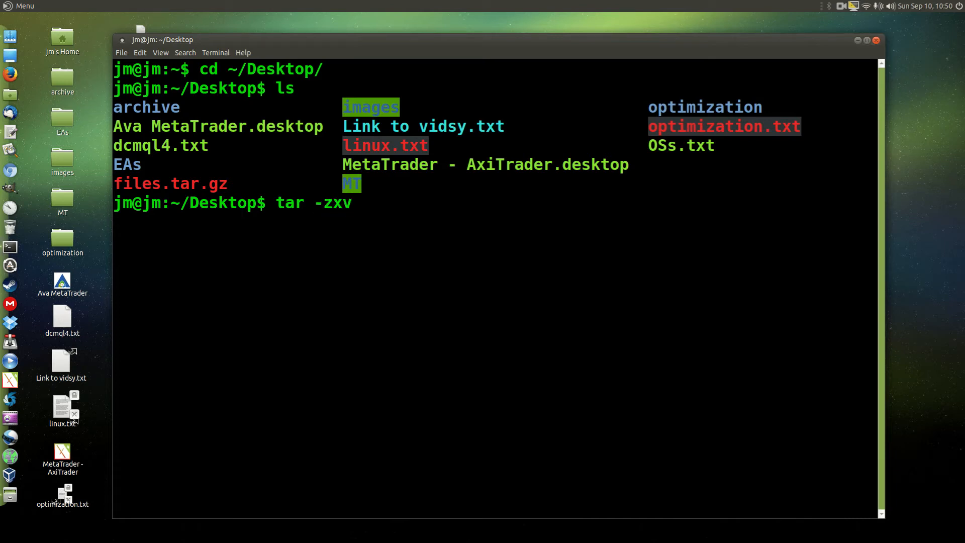
type("f")
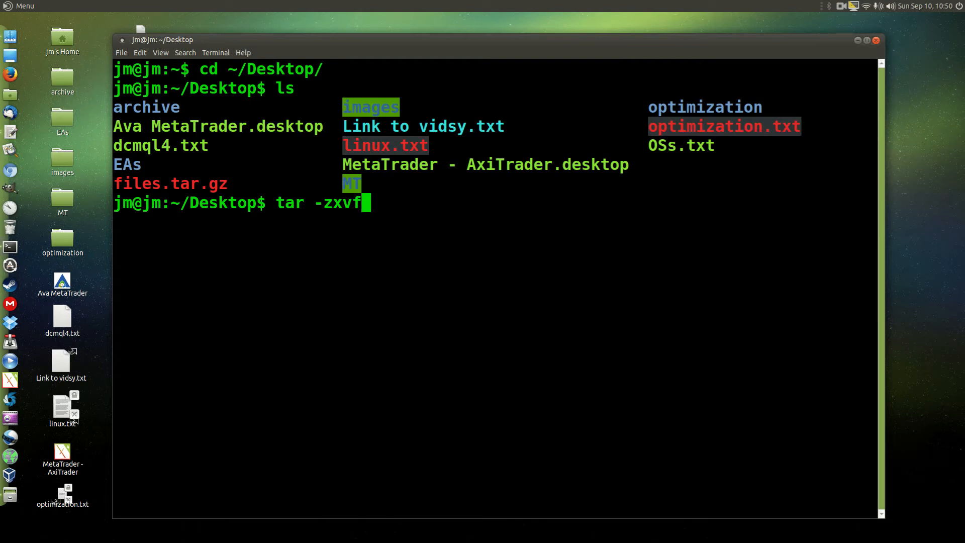
type("files.tar.gz")
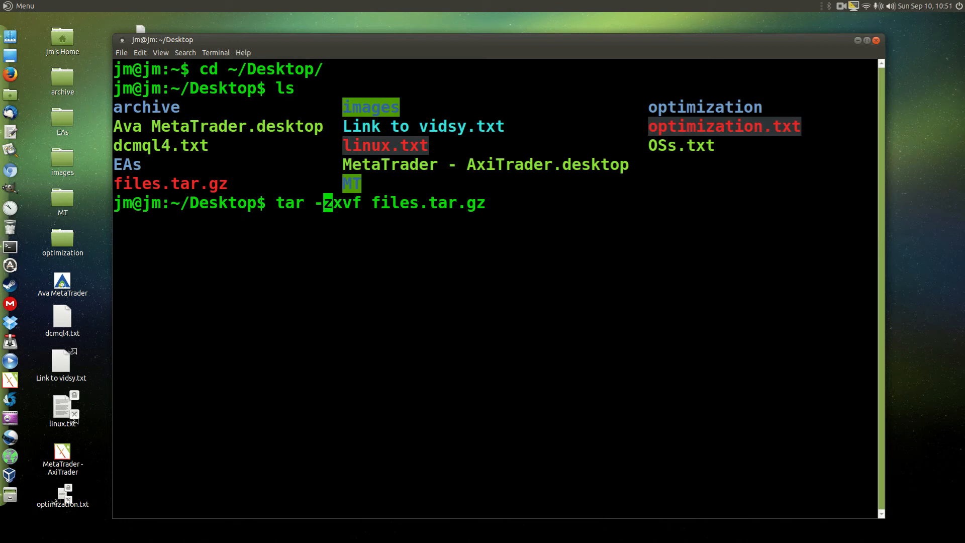
mouse_move(327, 202)
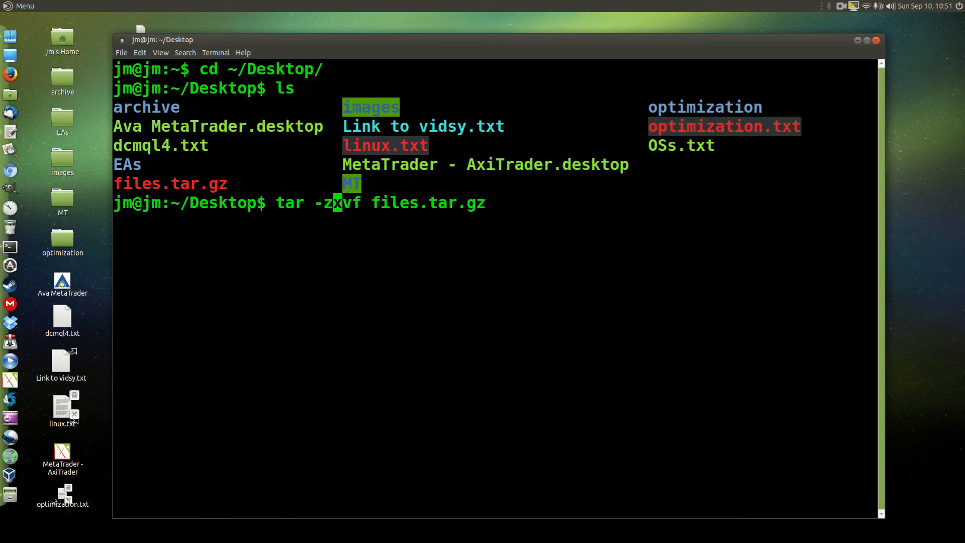
key("Right")
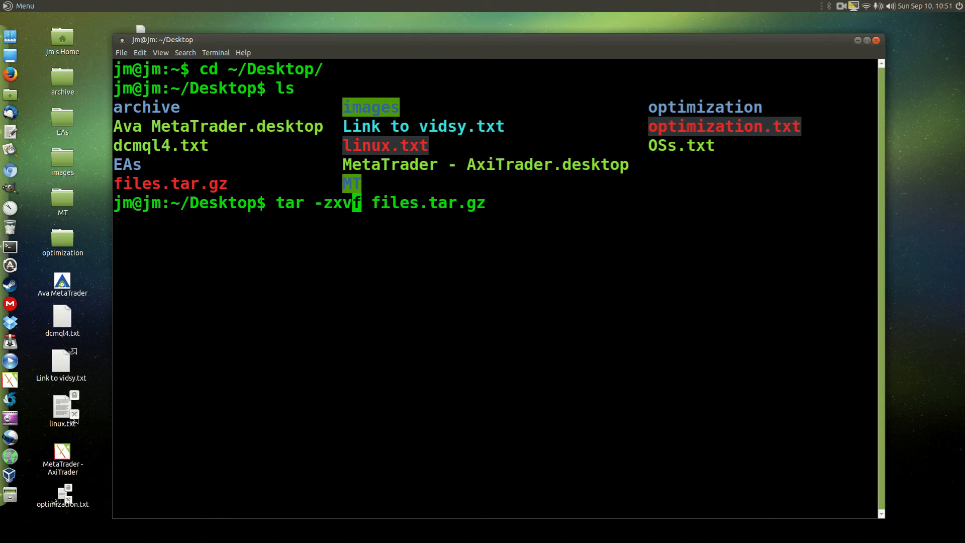
key("Right")
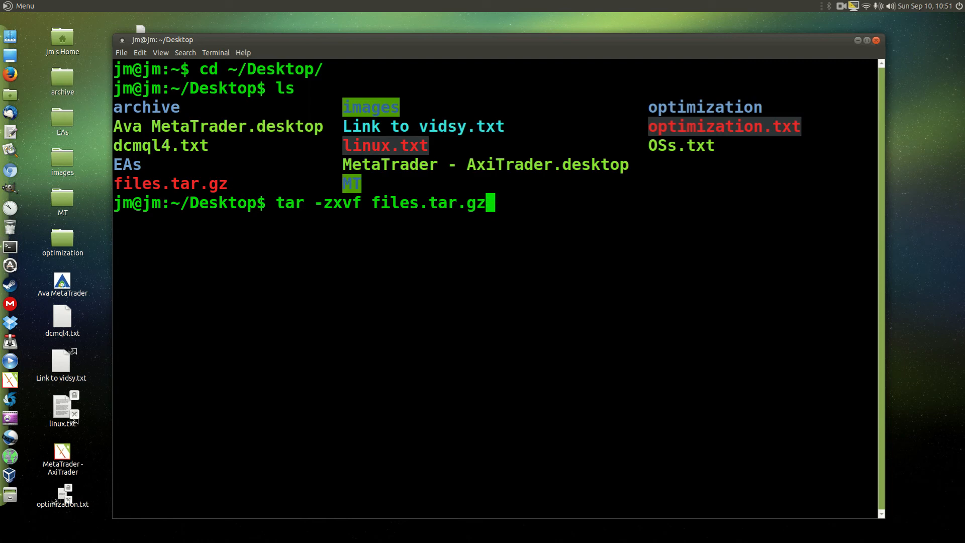
mouse_move(490, 203)
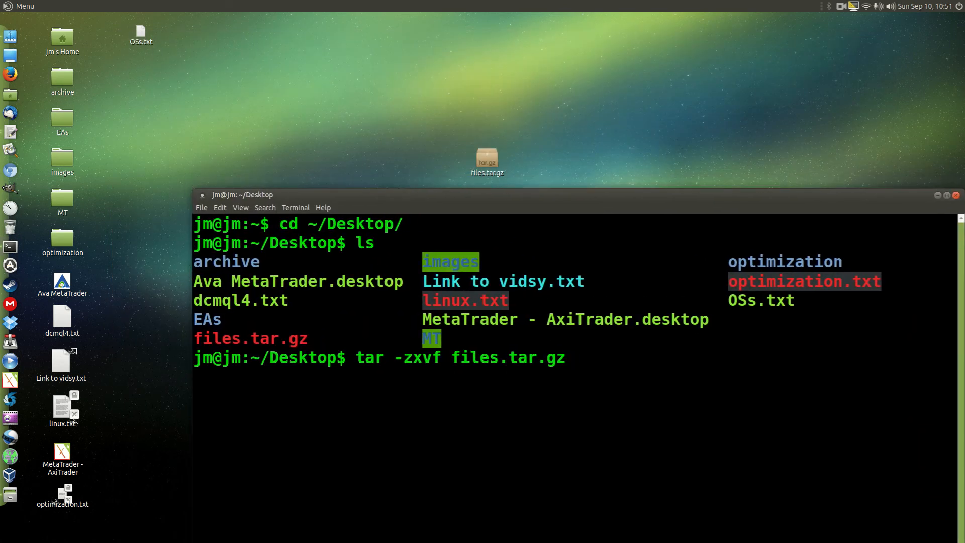
Step: Run the tar extraction to create the files folder, then close the terminal
key("Return")
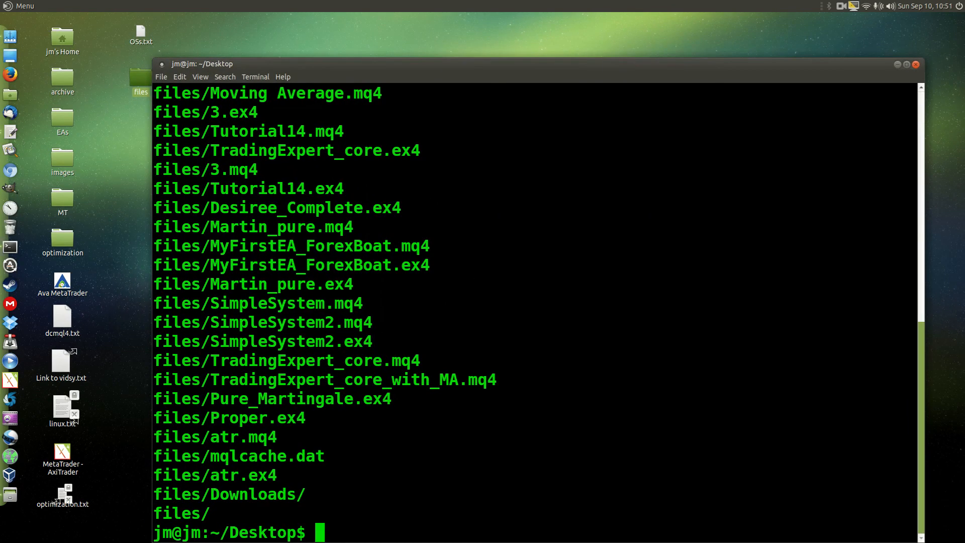
left_click(896, 64)
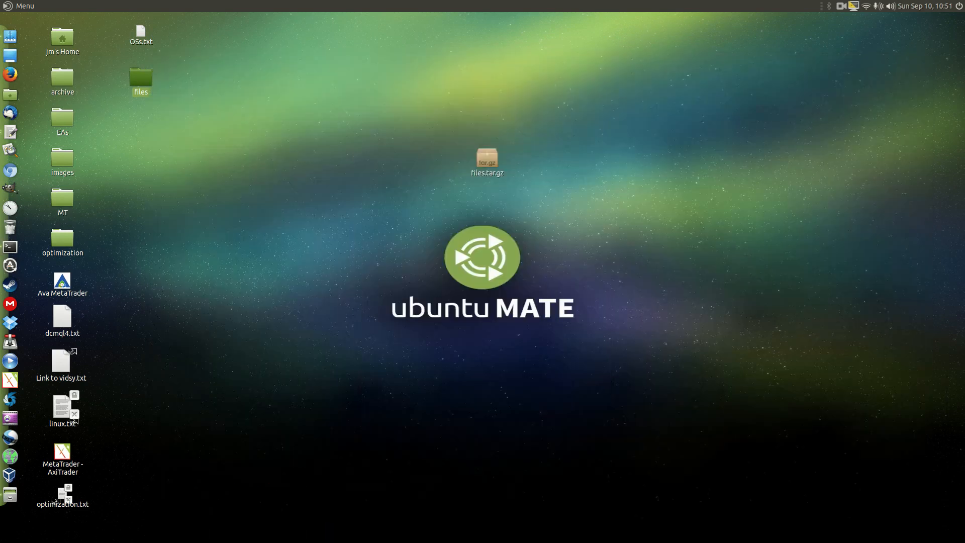